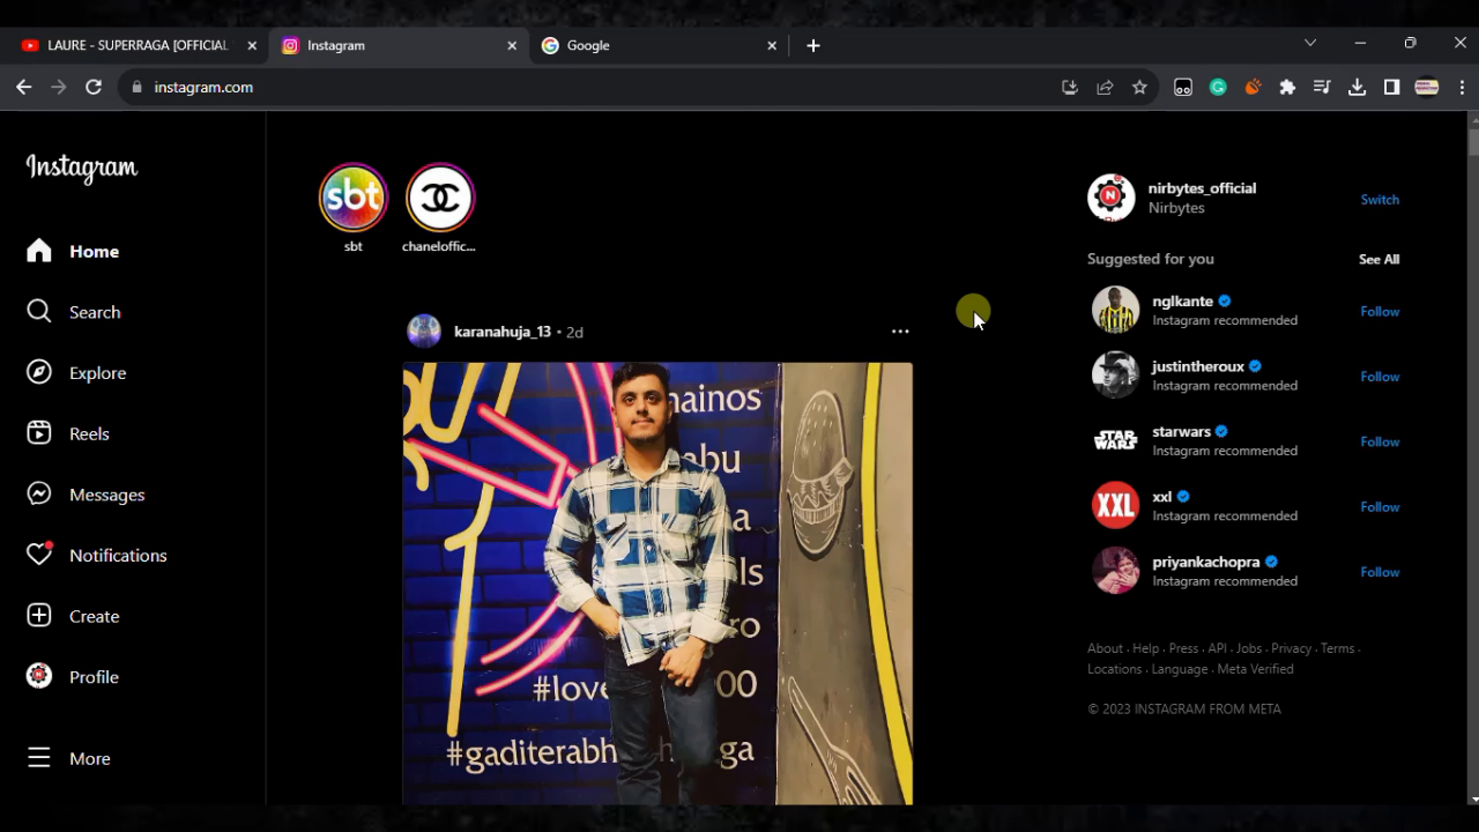
scroll(down, 3)
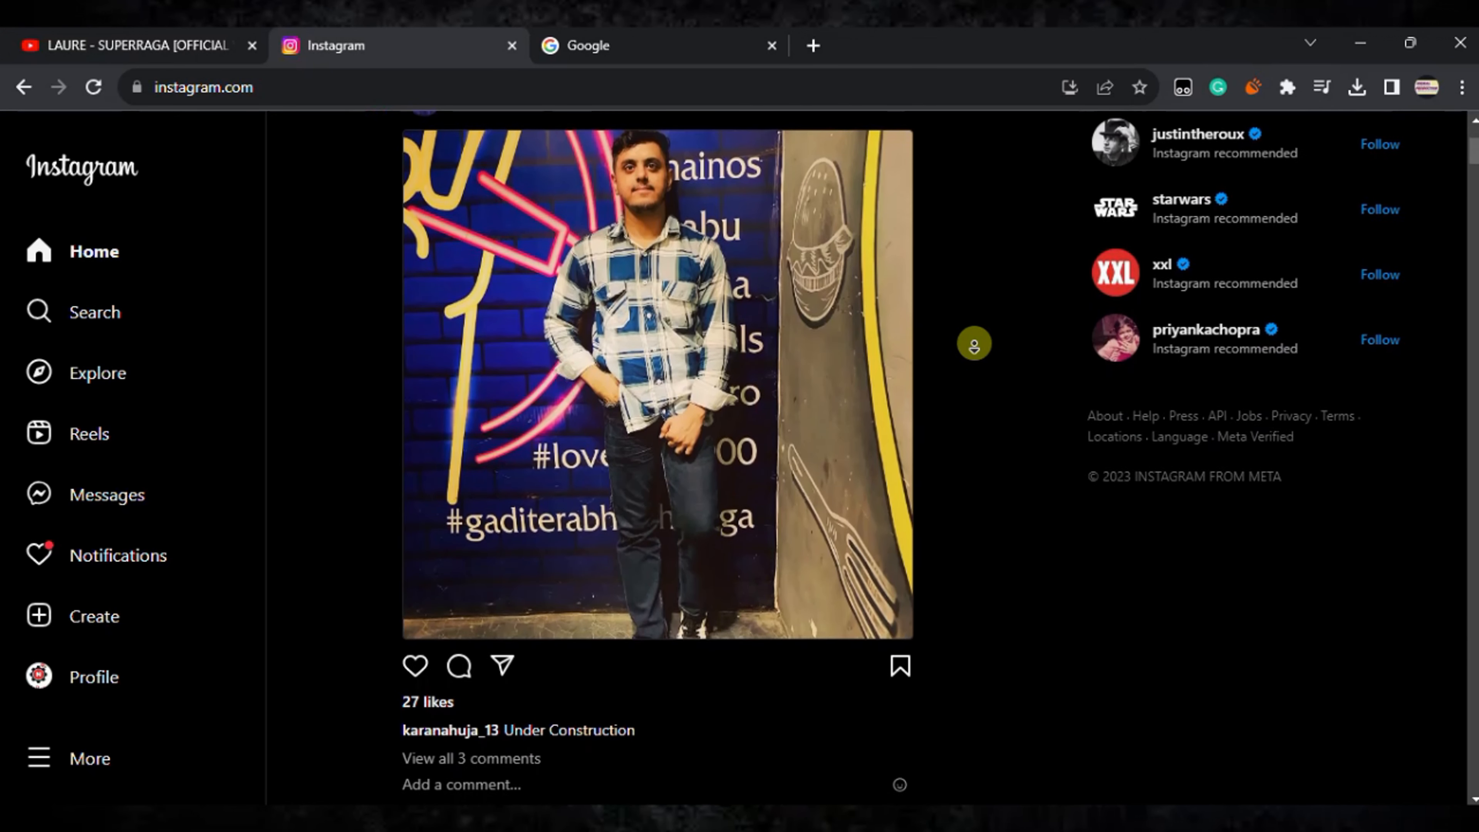
scroll(down, 3)
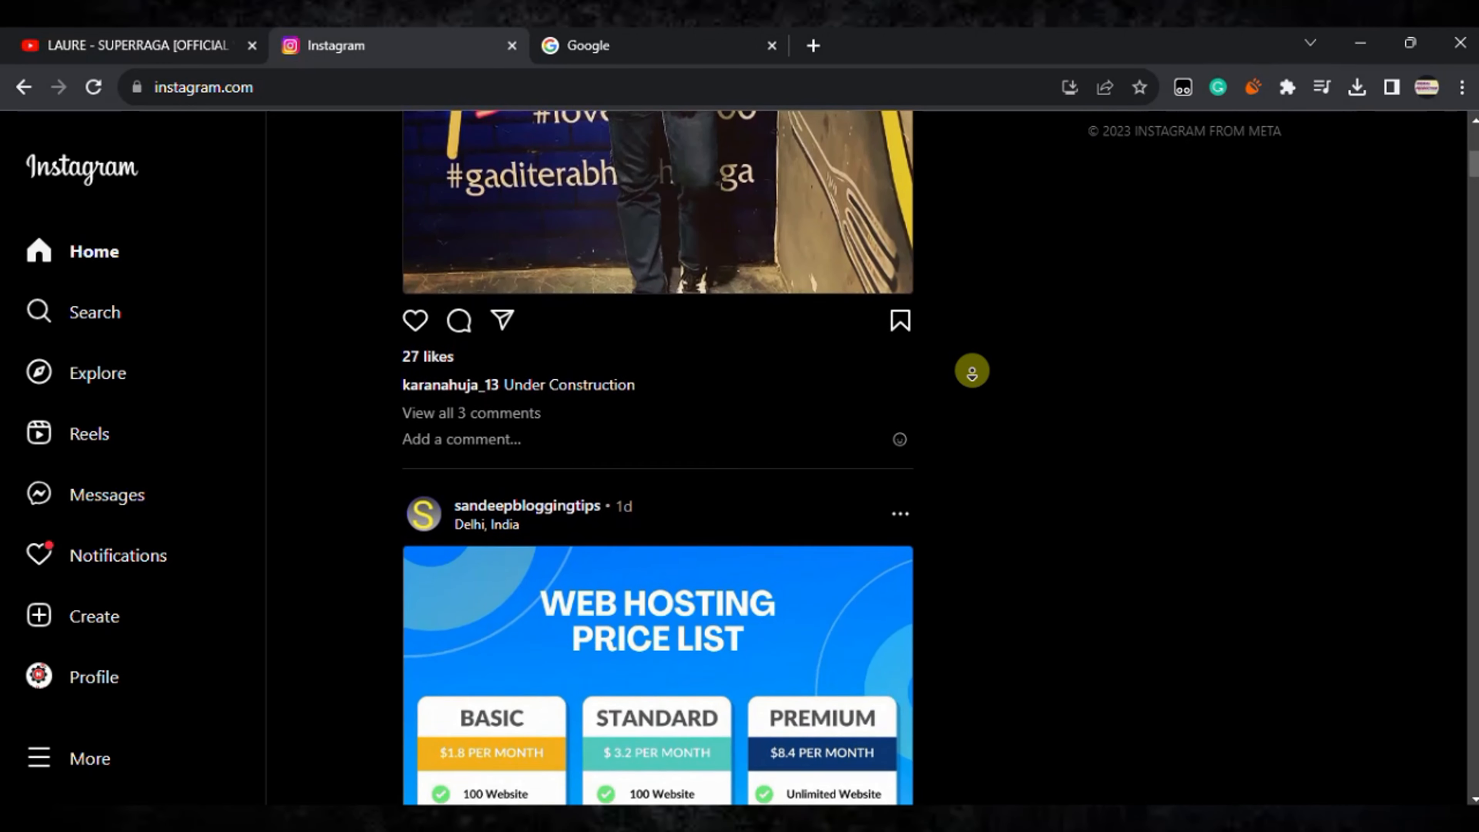
scroll(down, 3)
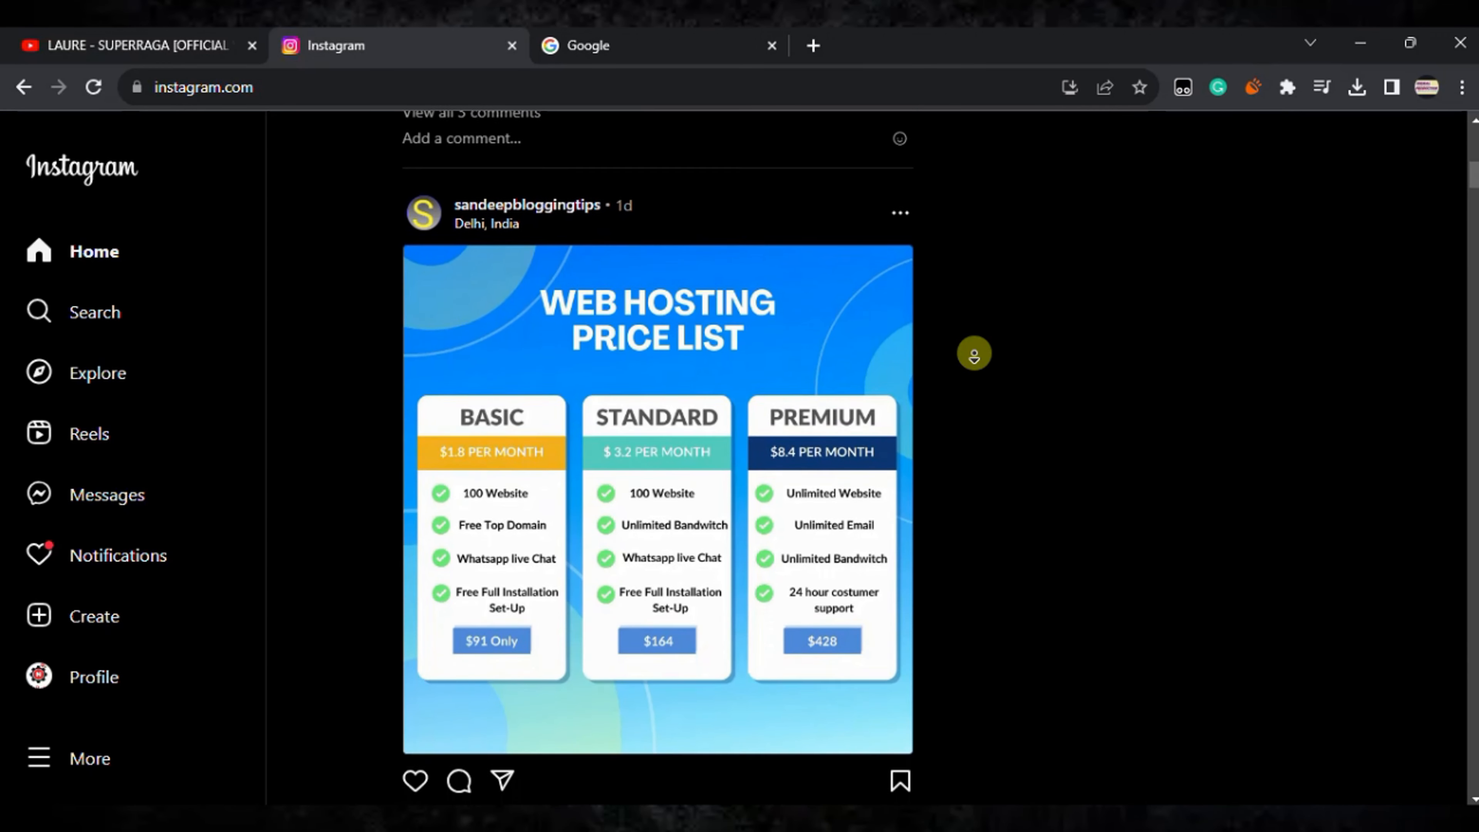
scroll(down, 3)
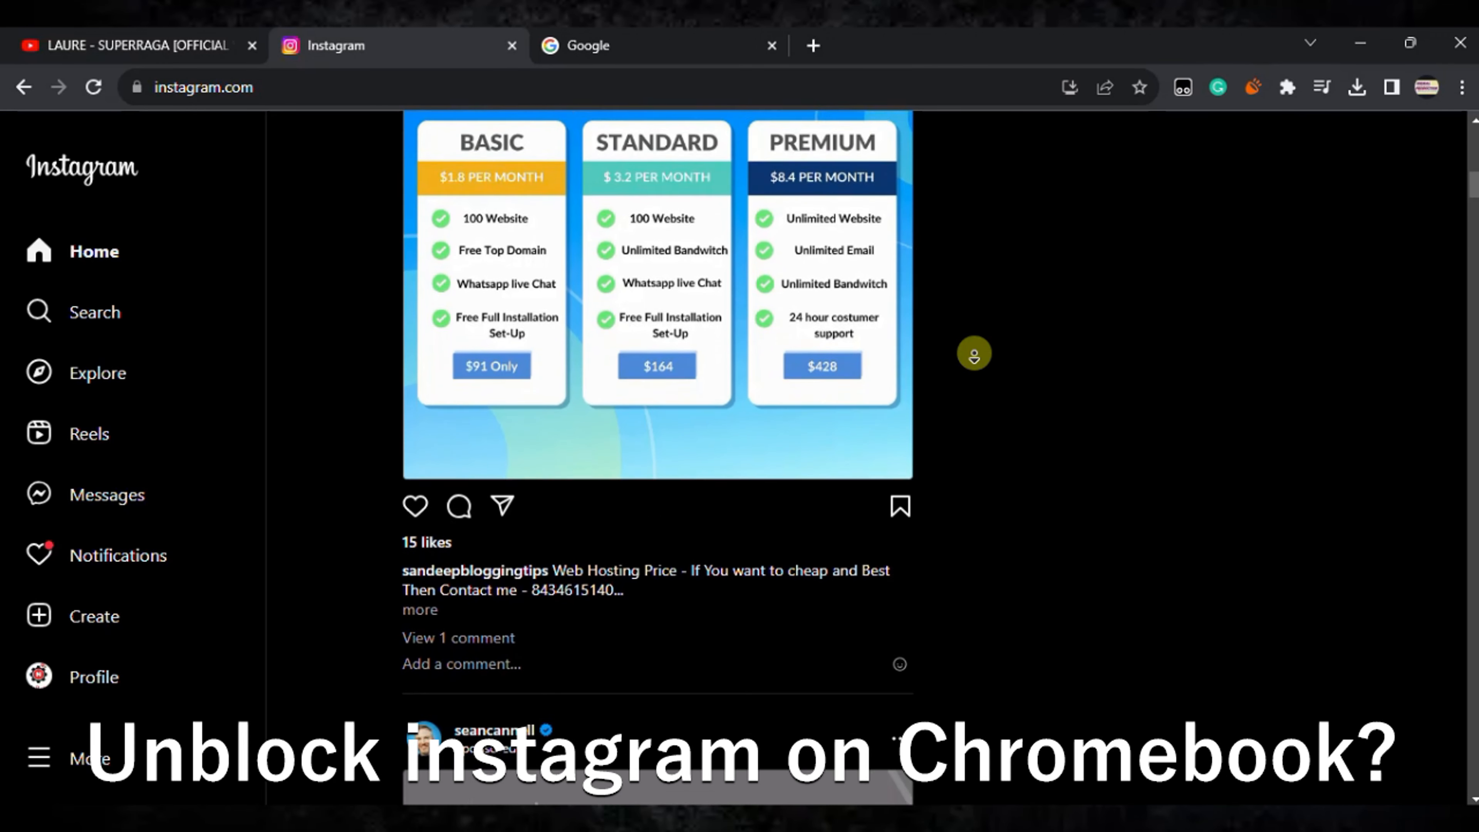
scroll(down, 3)
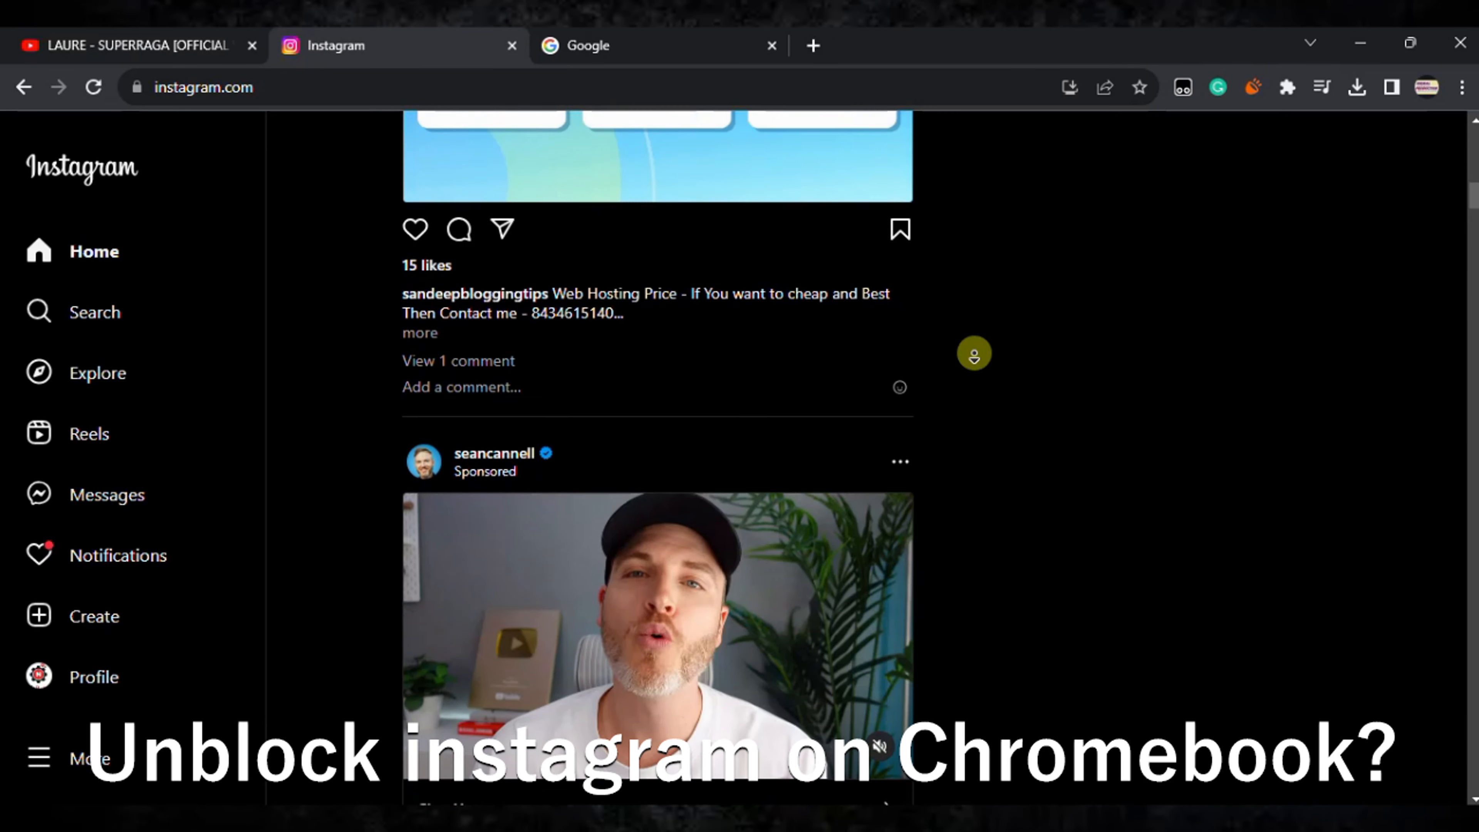
scroll(down, 3)
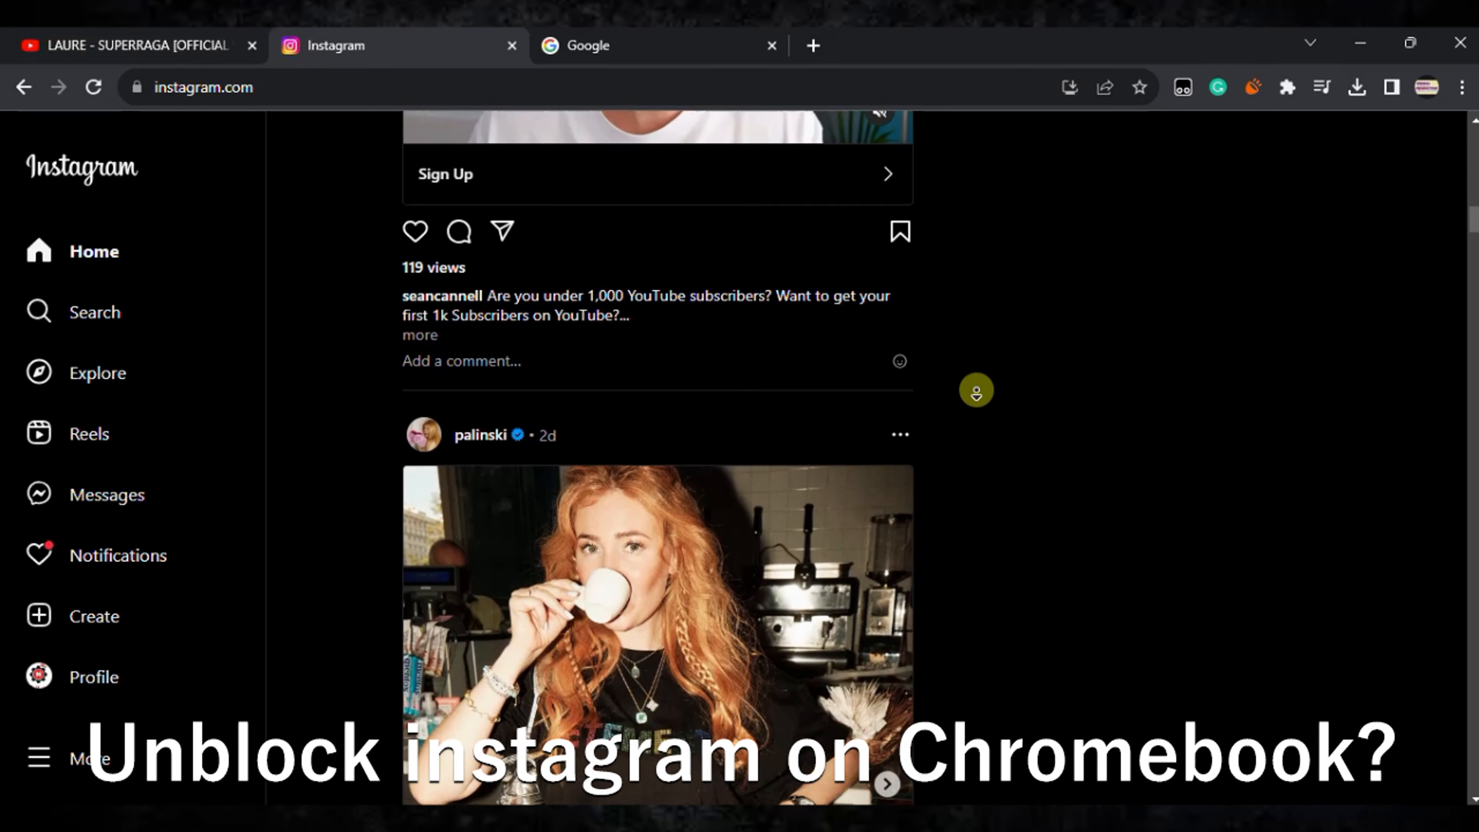
scroll(down, 3)
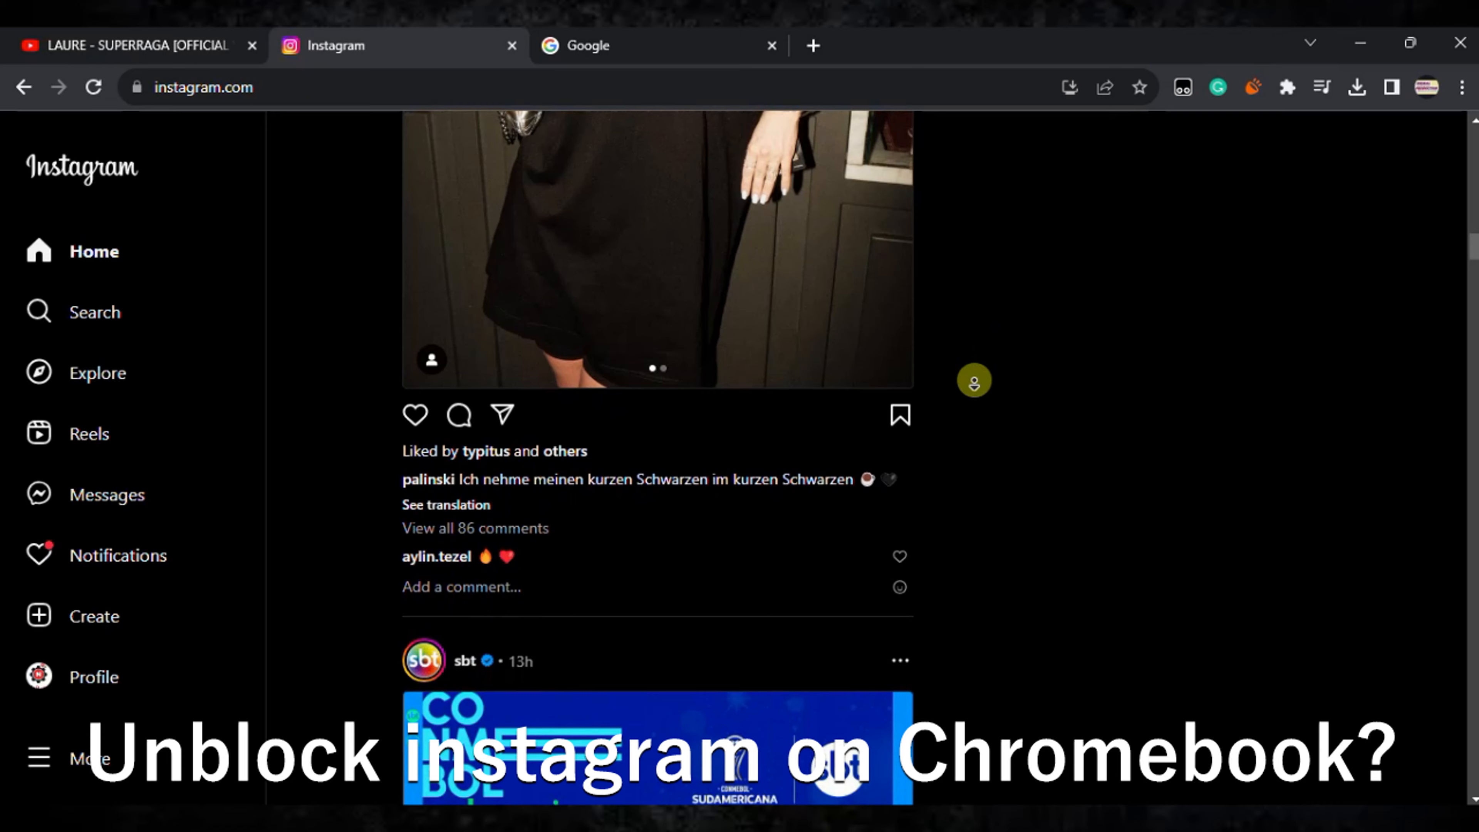
scroll(down, 3)
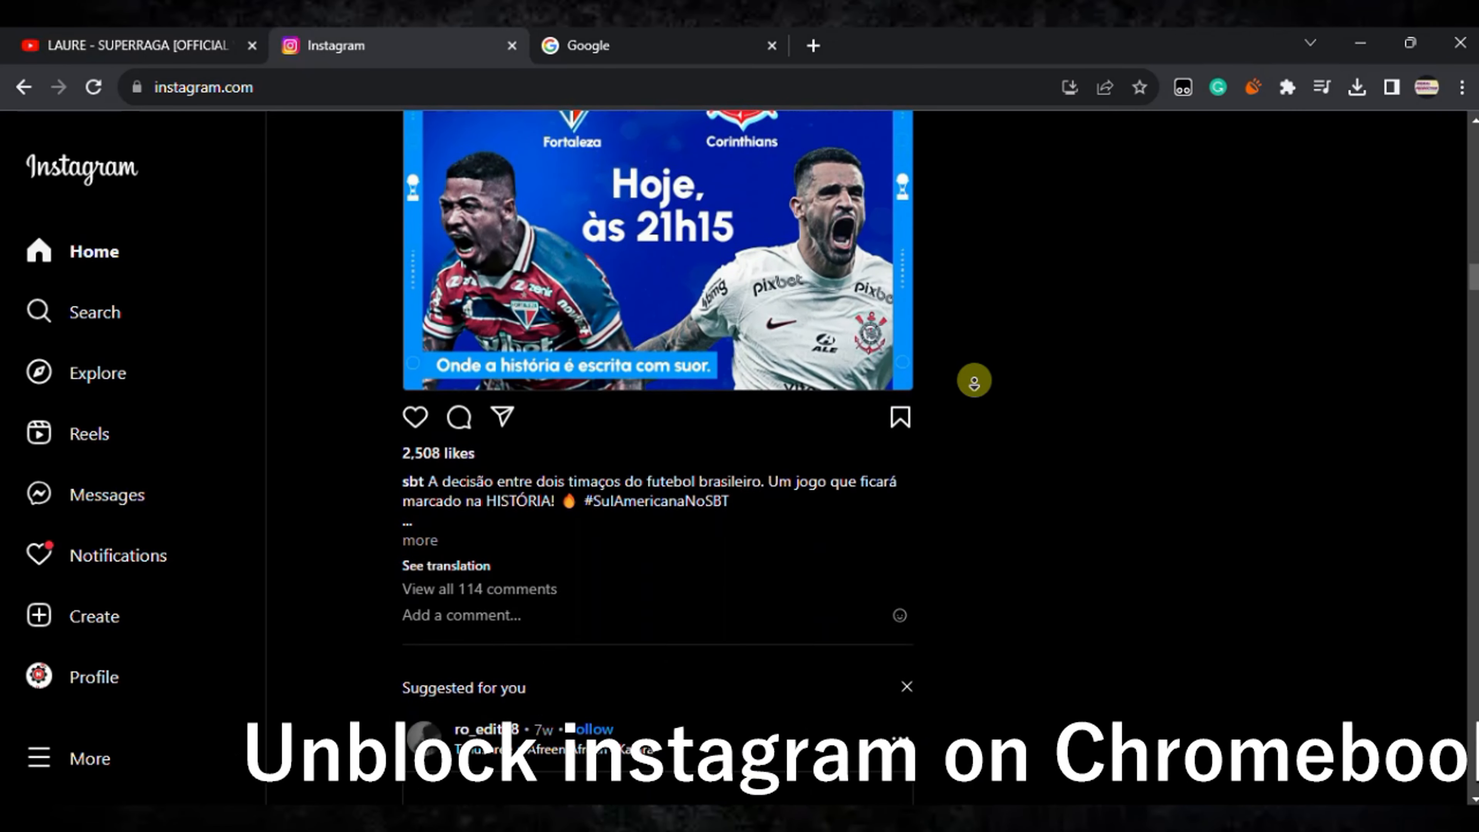
scroll(down, 3)
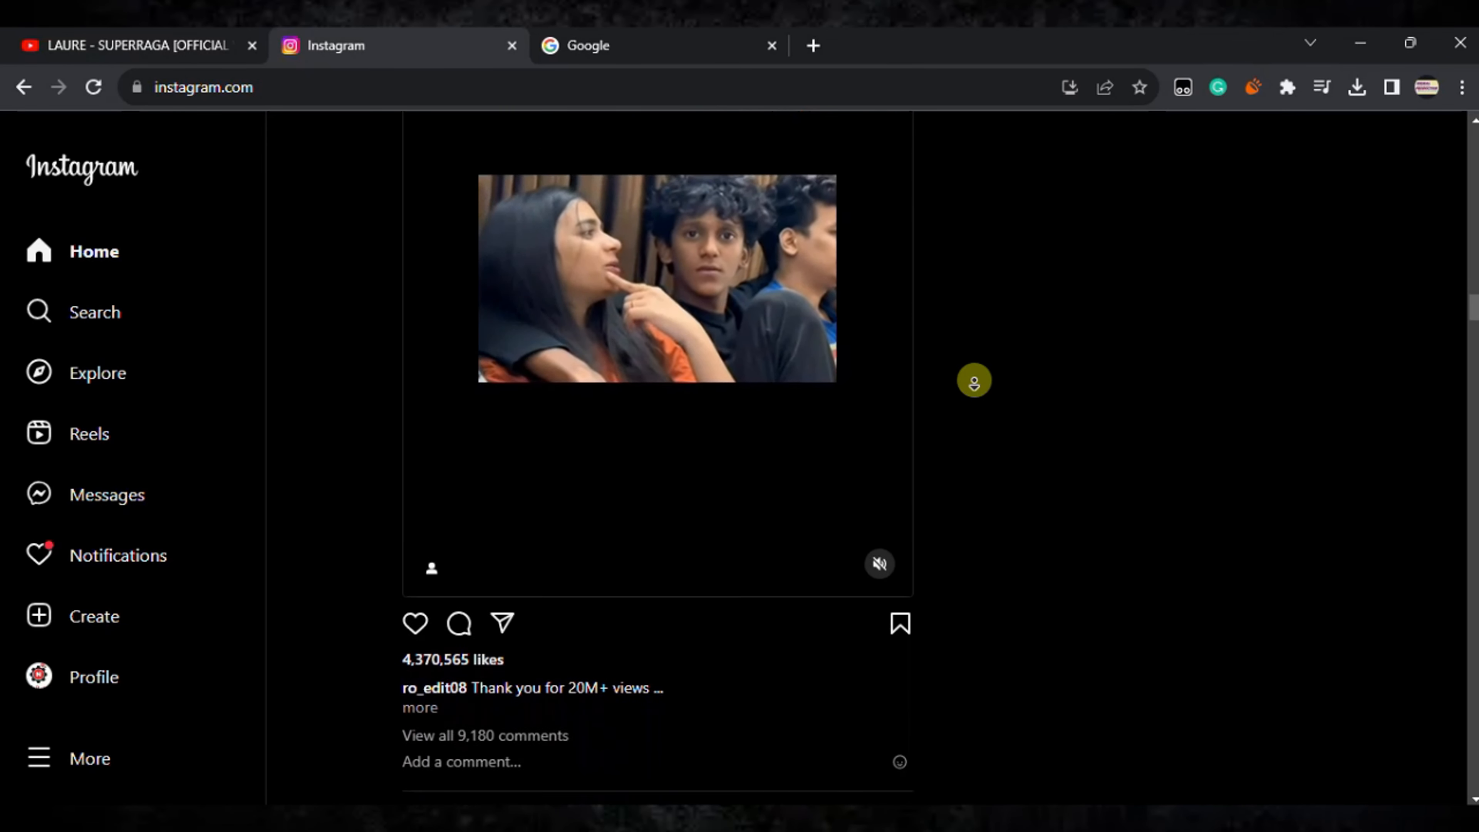
scroll(down, 3)
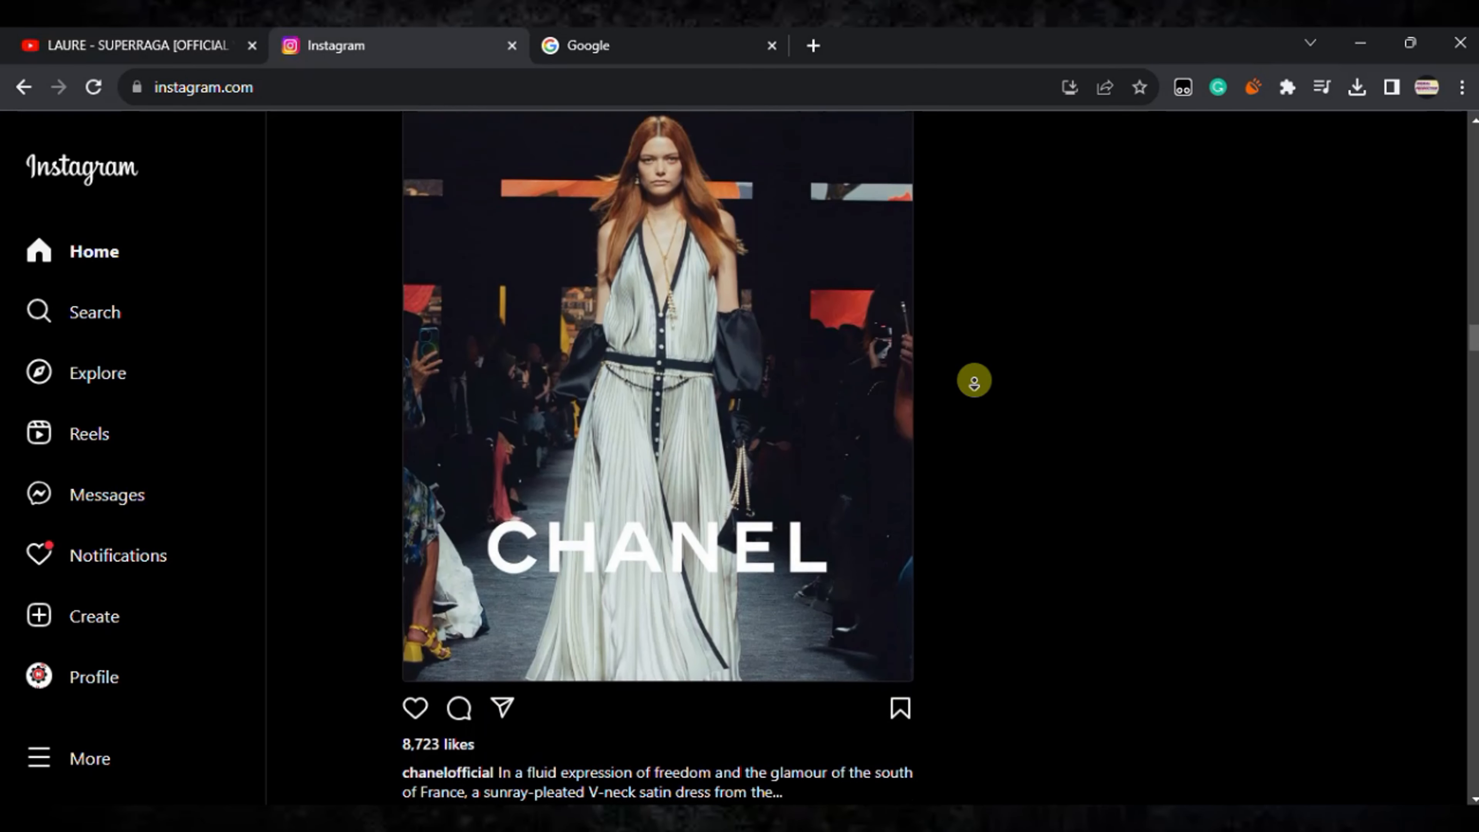
scroll(down, 3)
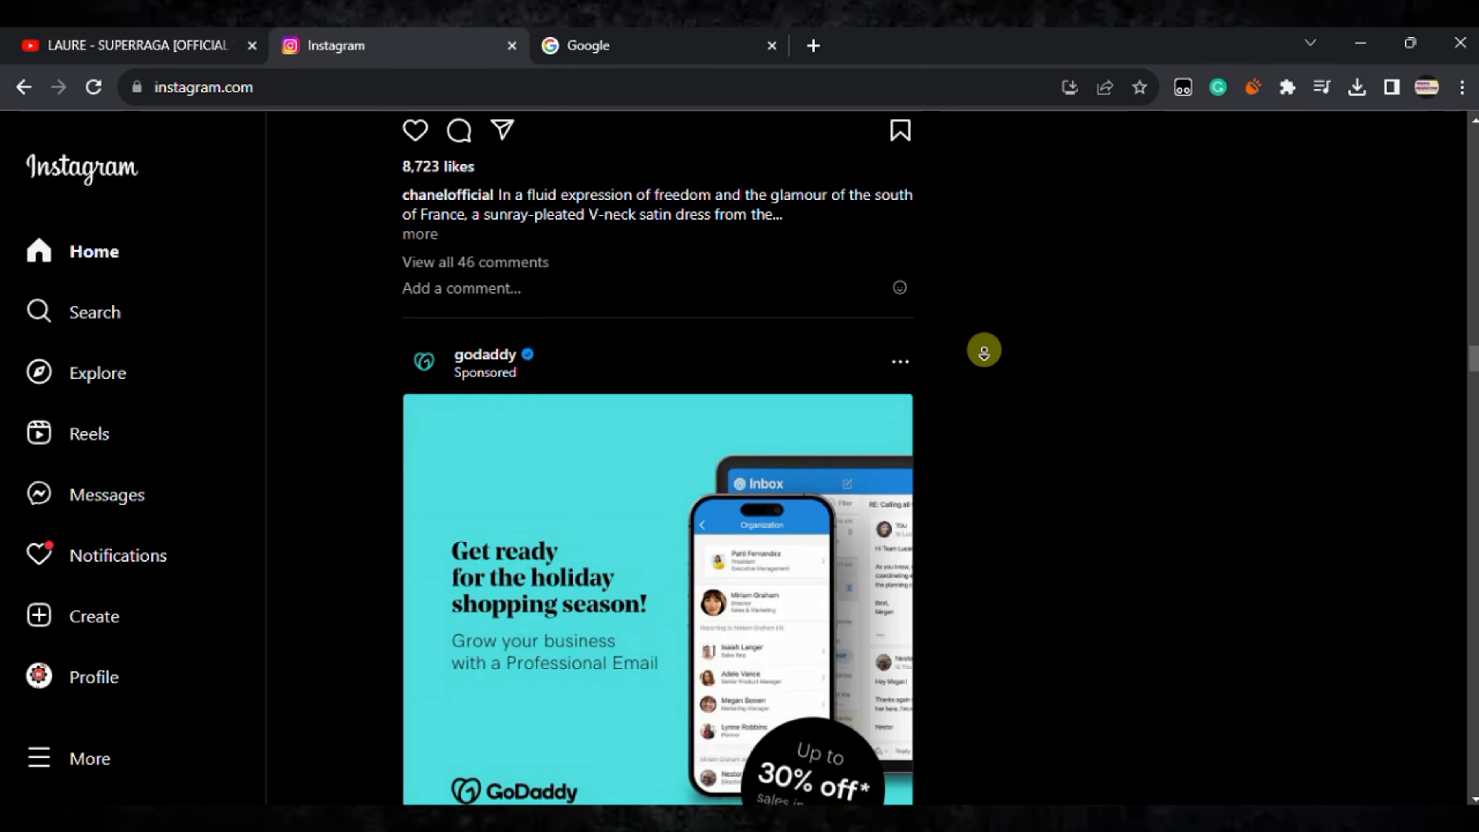
scroll(down, 3)
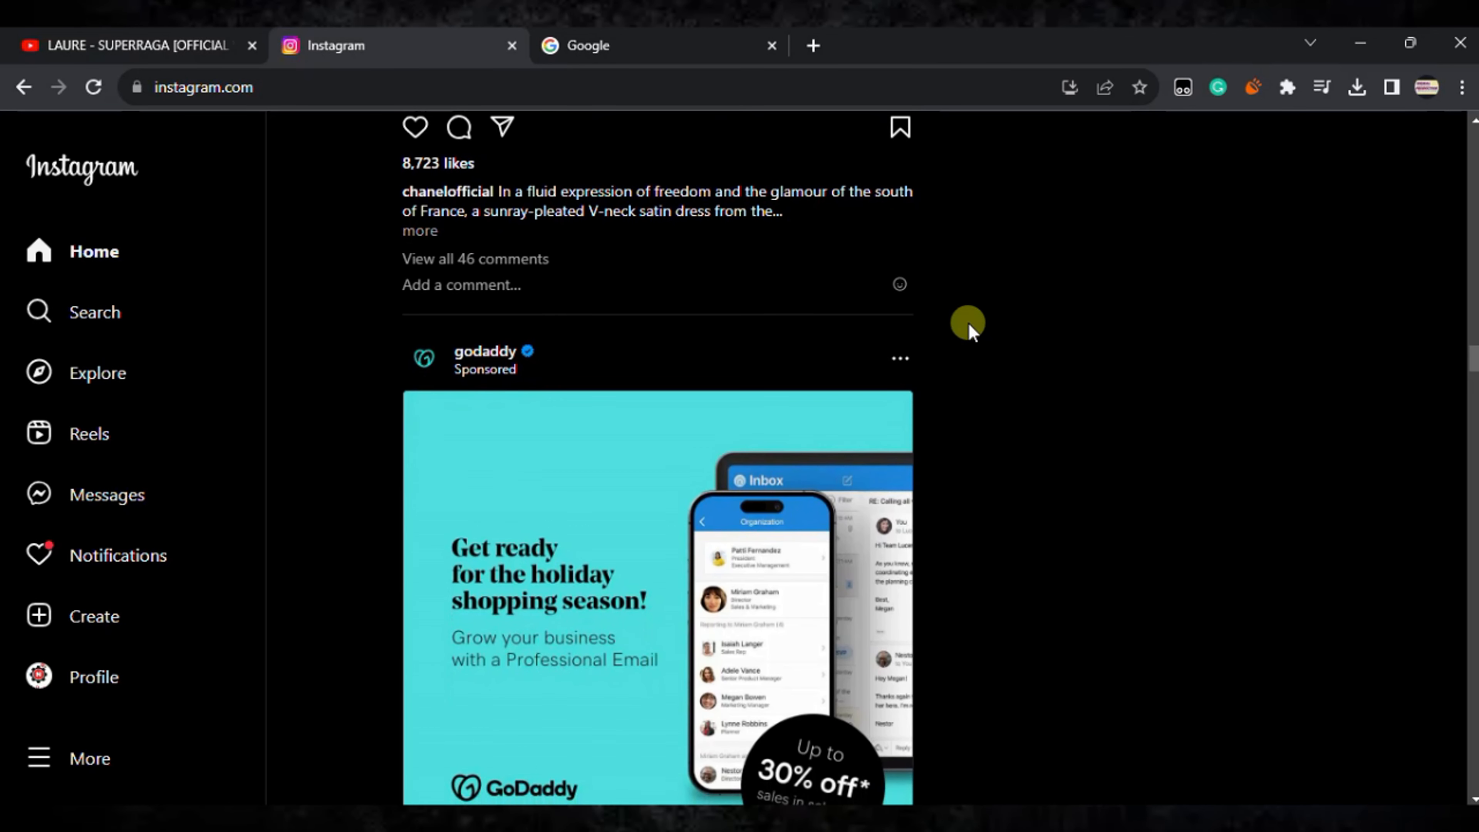
click(637, 46)
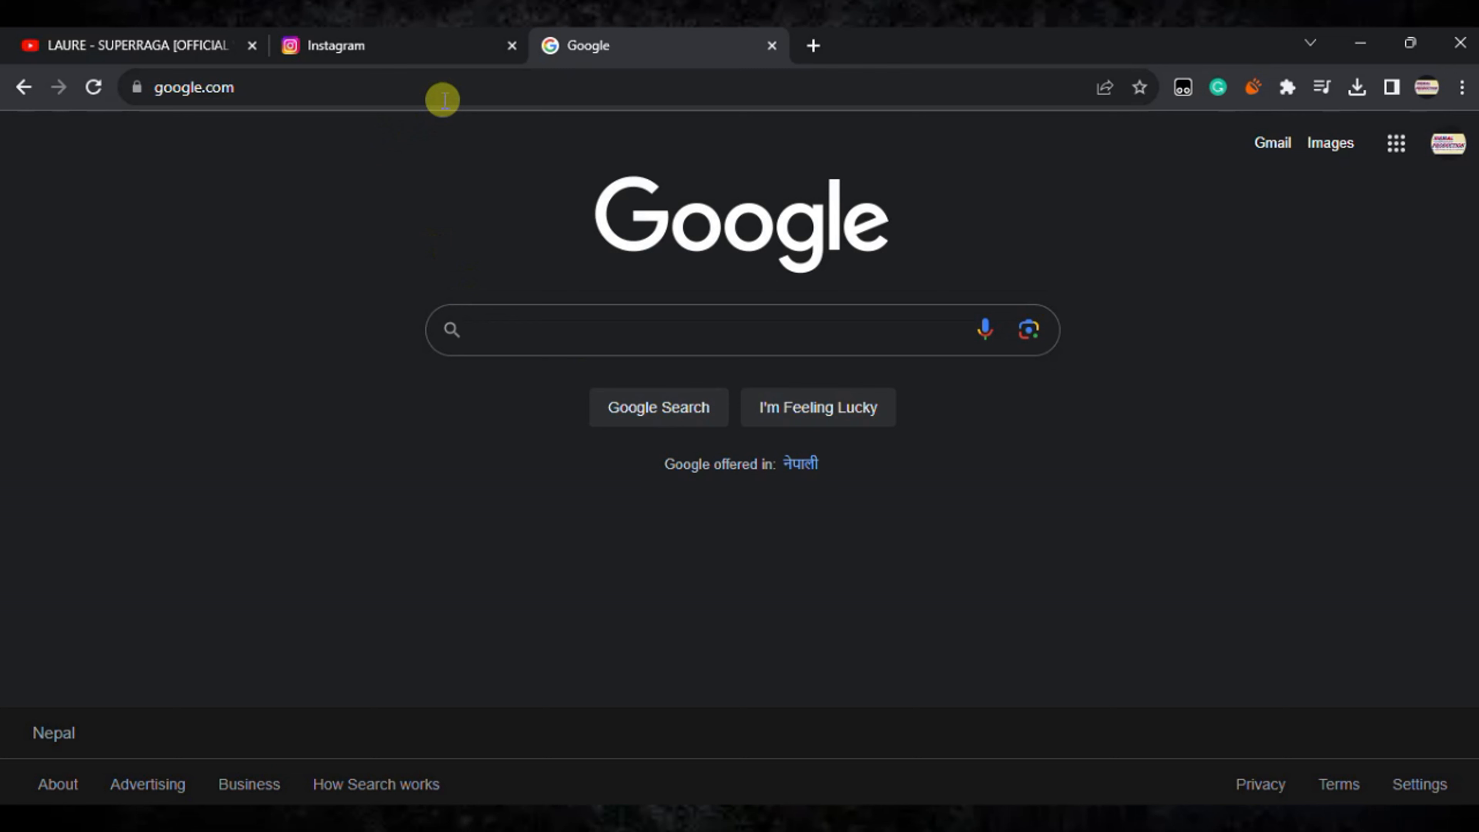
text(https://www.blockaway.net/)
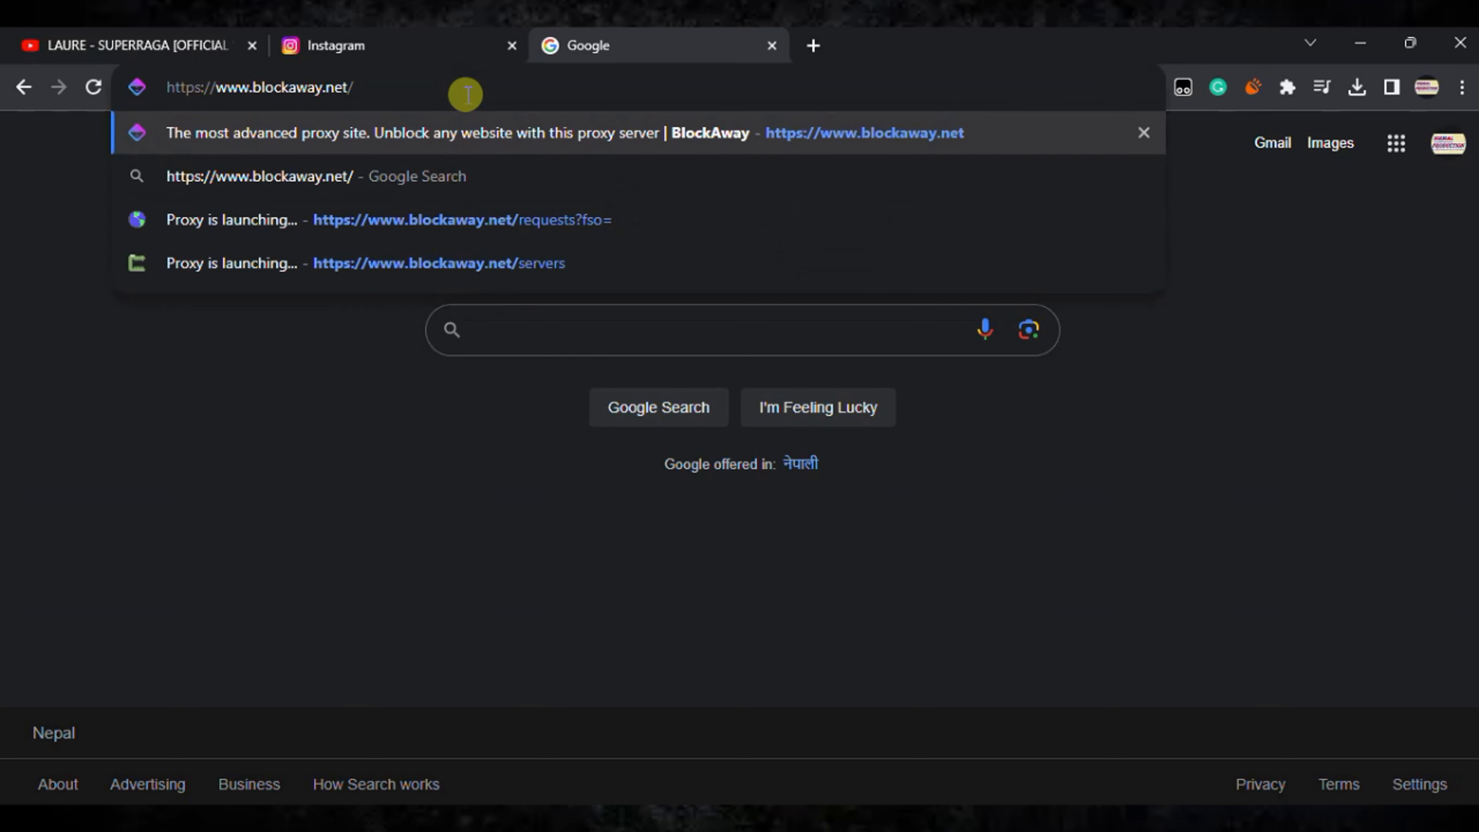
mouse_move(327, 355)
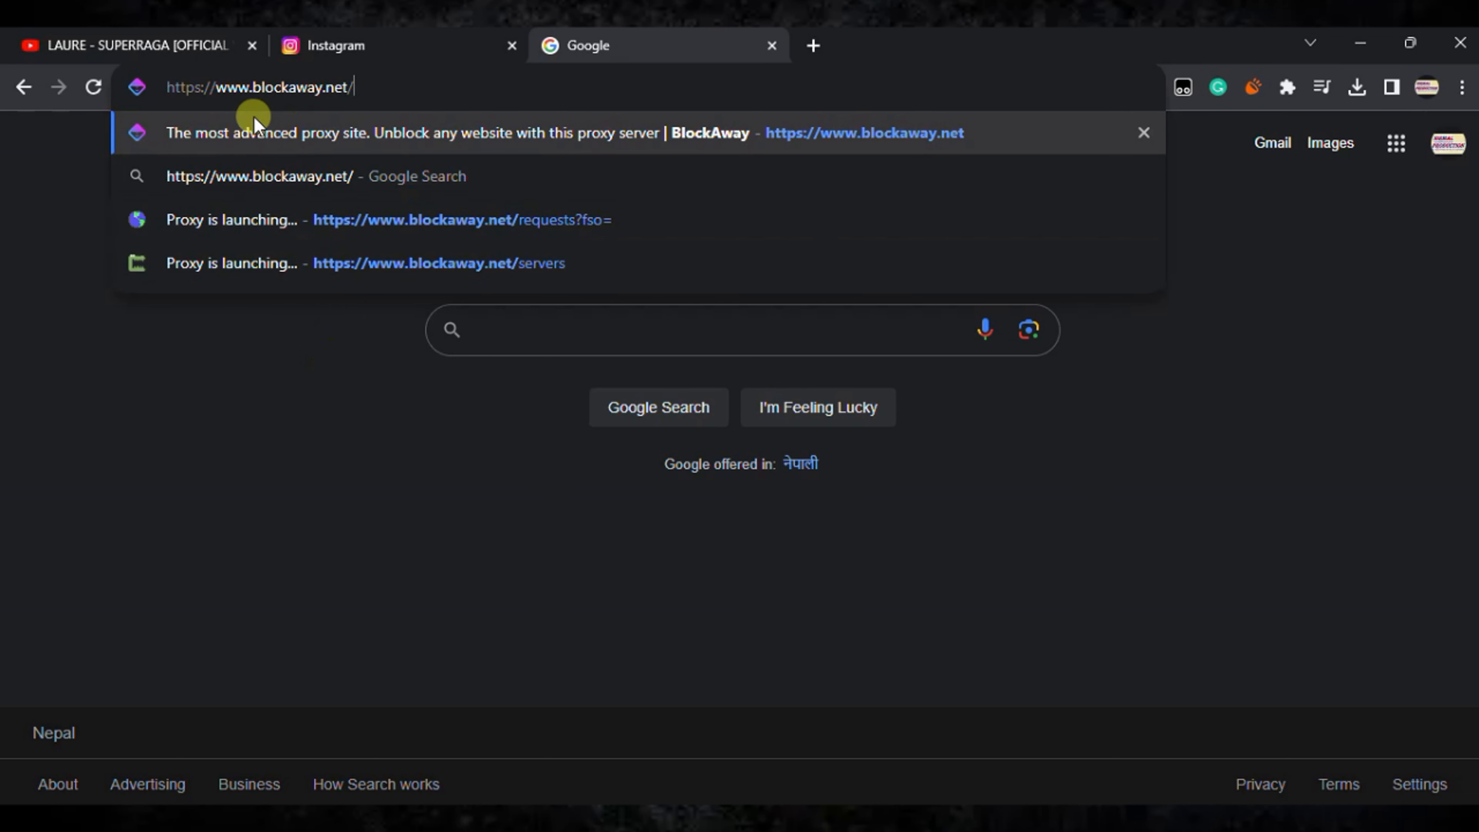
mouse_move(401, 96)
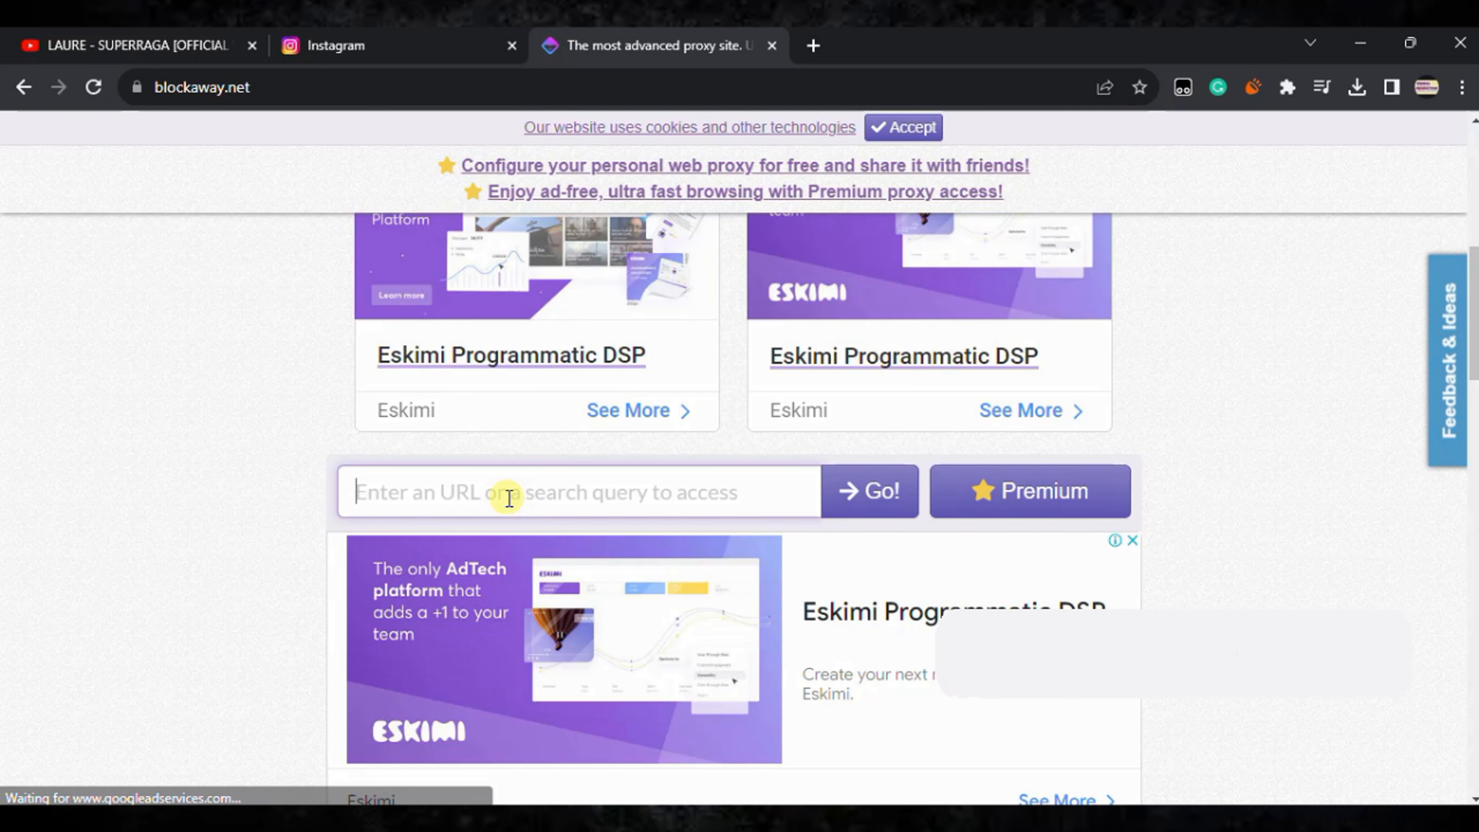
Enter 'instag', choose instagram.com from the suggestions and load it via Go!
text(instagra)
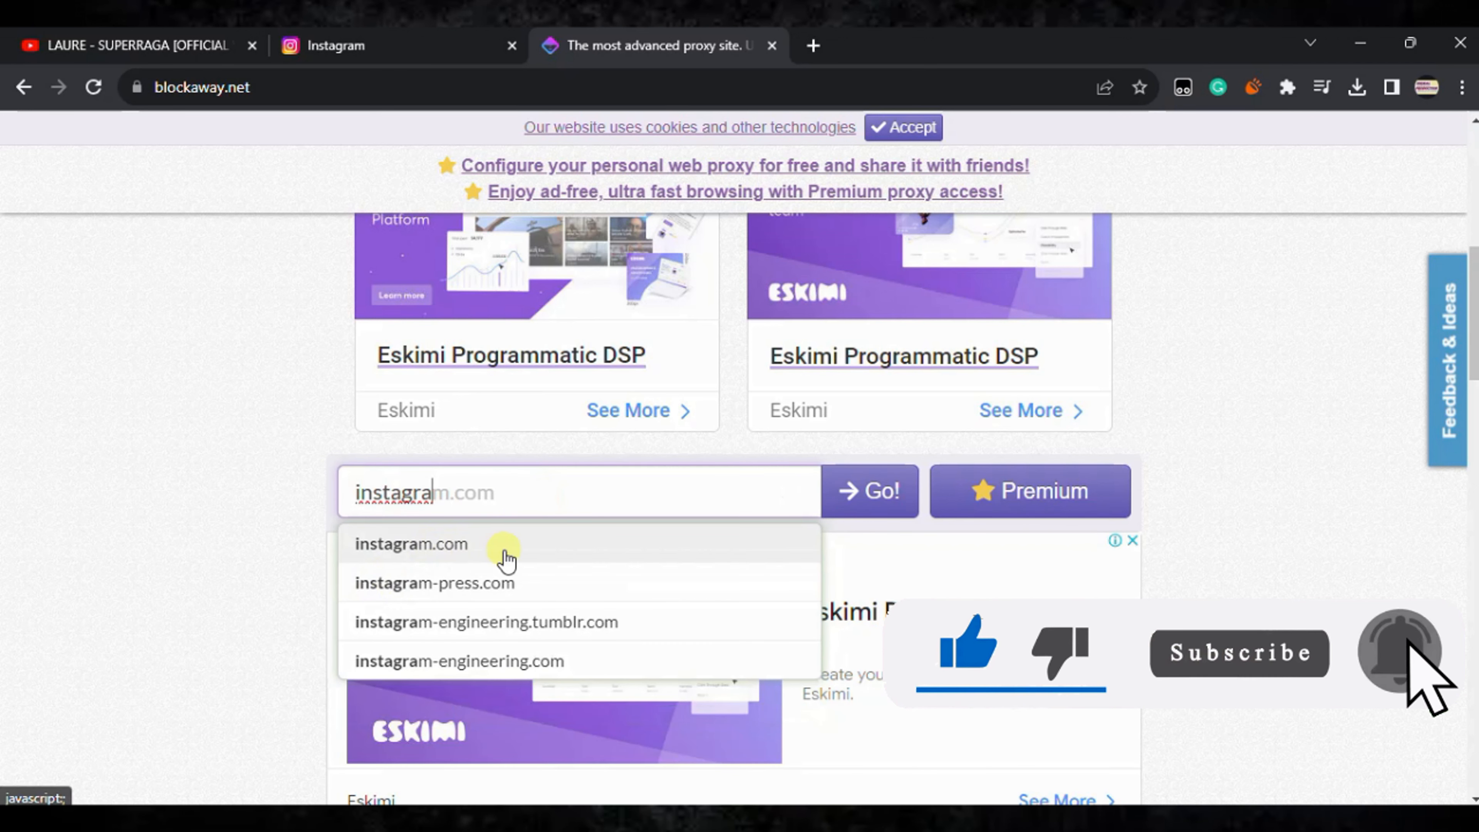
click(411, 544)
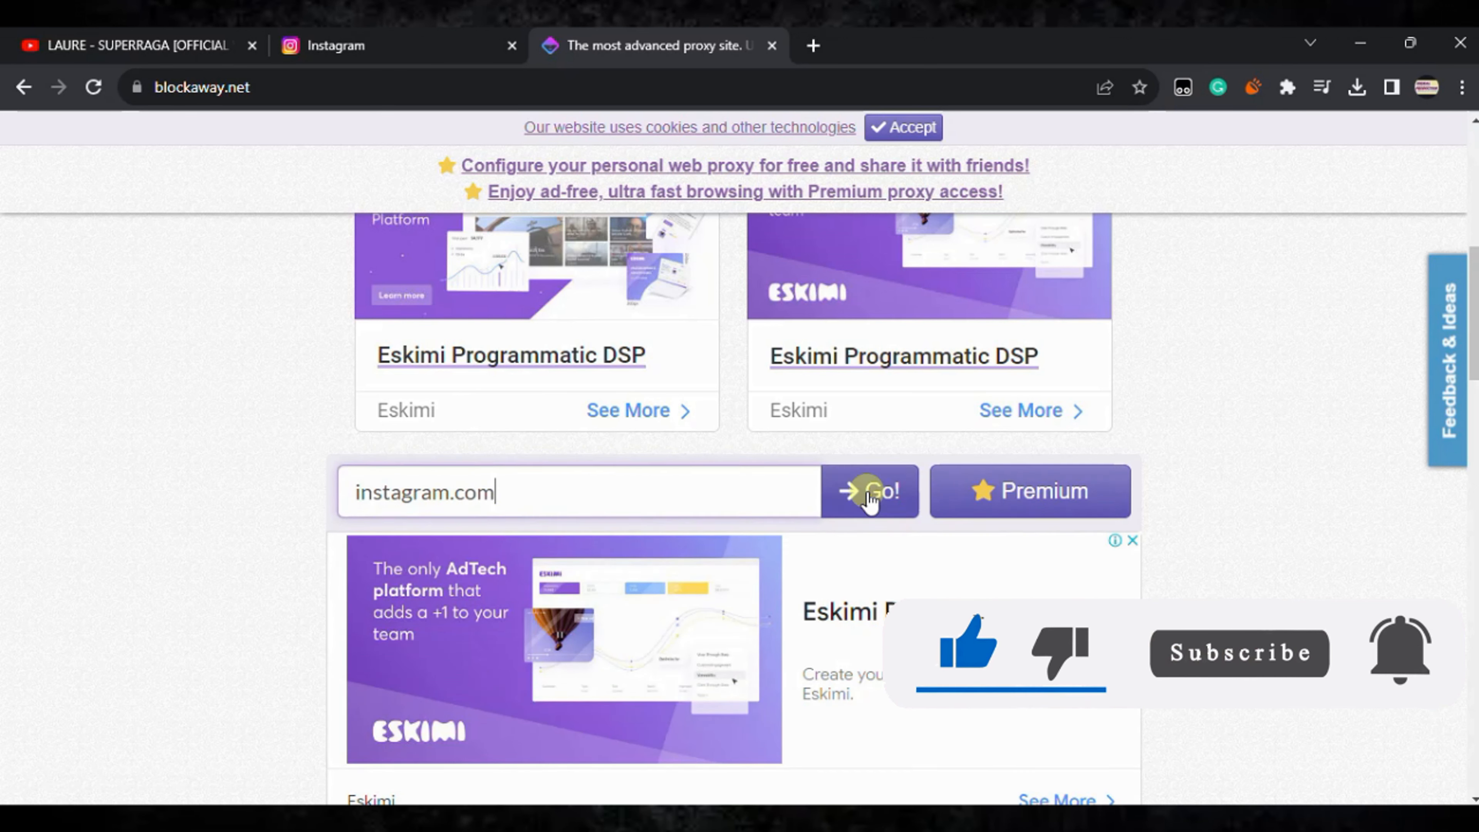
click(868, 492)
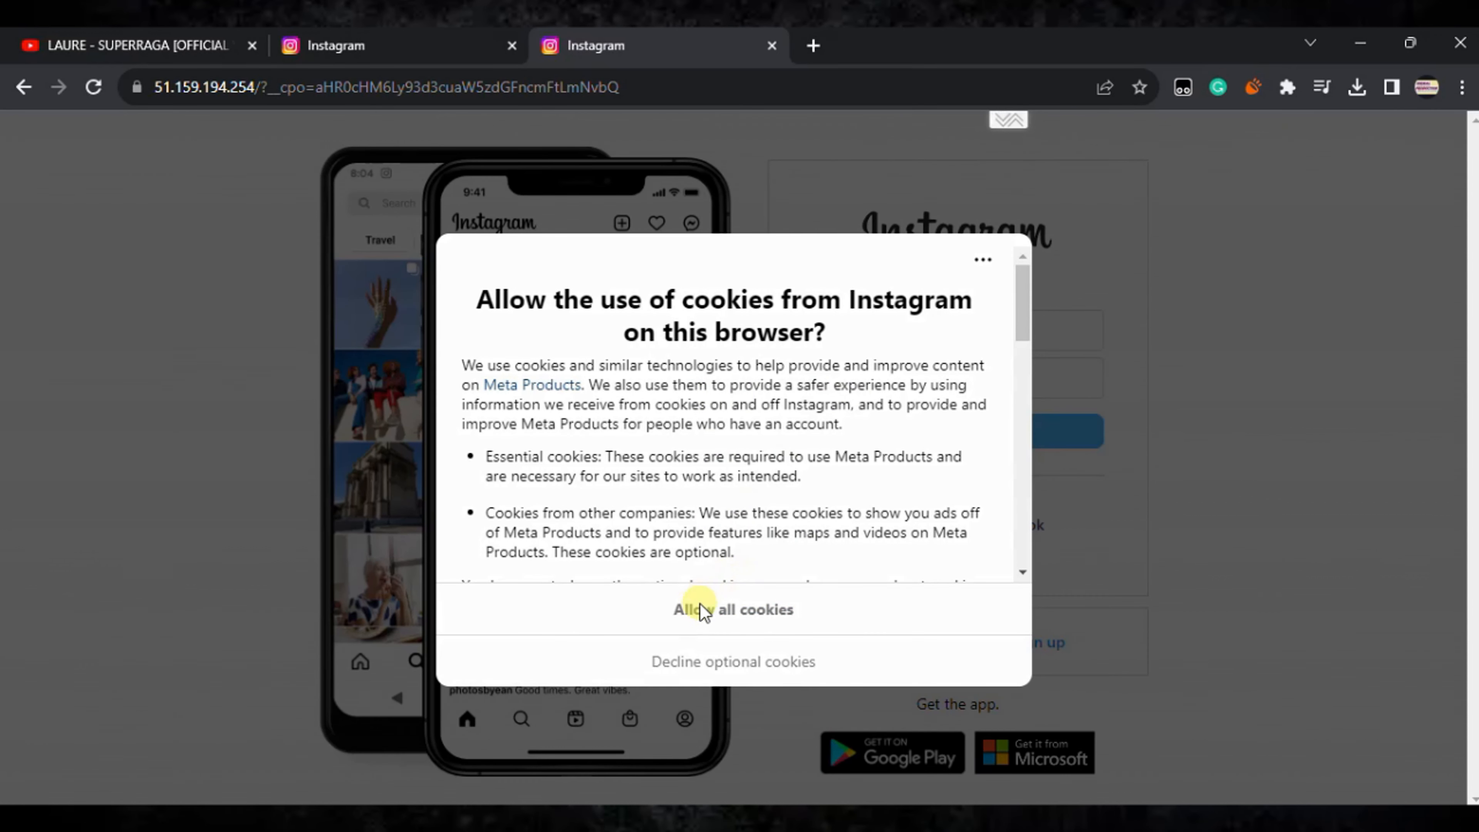
Allow all cookies on Instagram's consent prompt to reveal the login page.
click(703, 610)
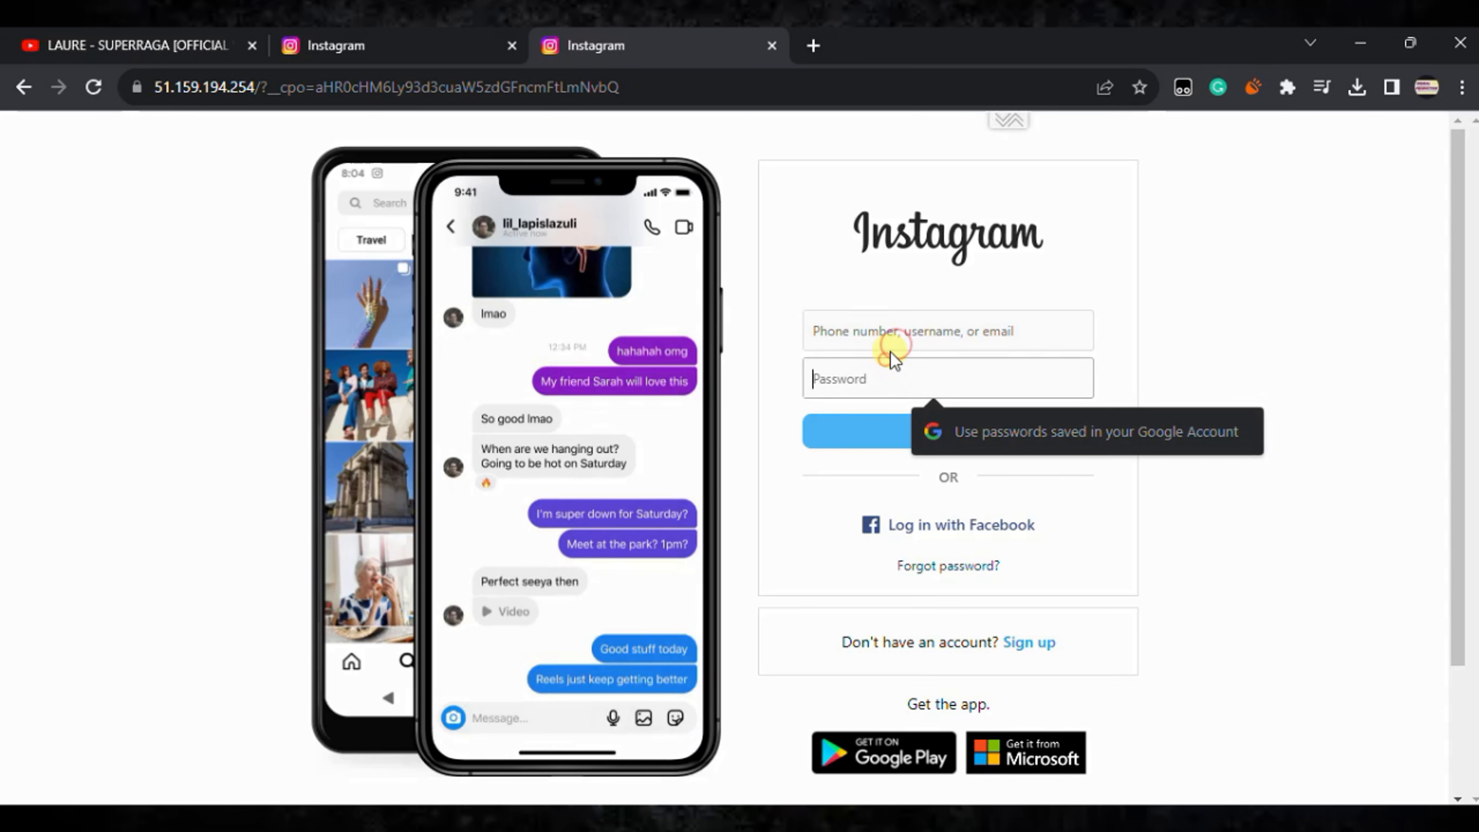
Enter a username and password and submit the login, getting an incorrect-password message.
click(908, 332)
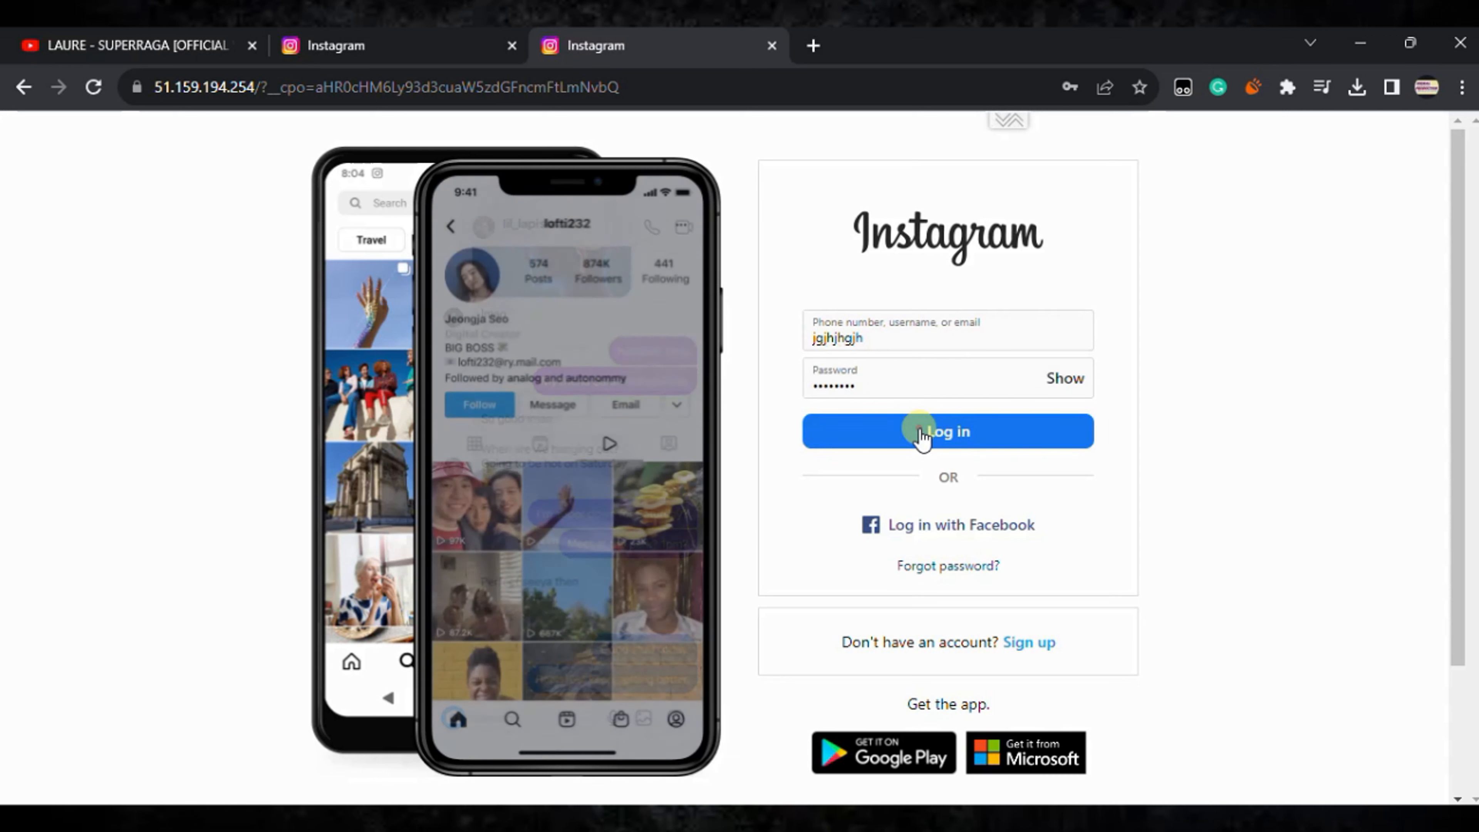
click(920, 431)
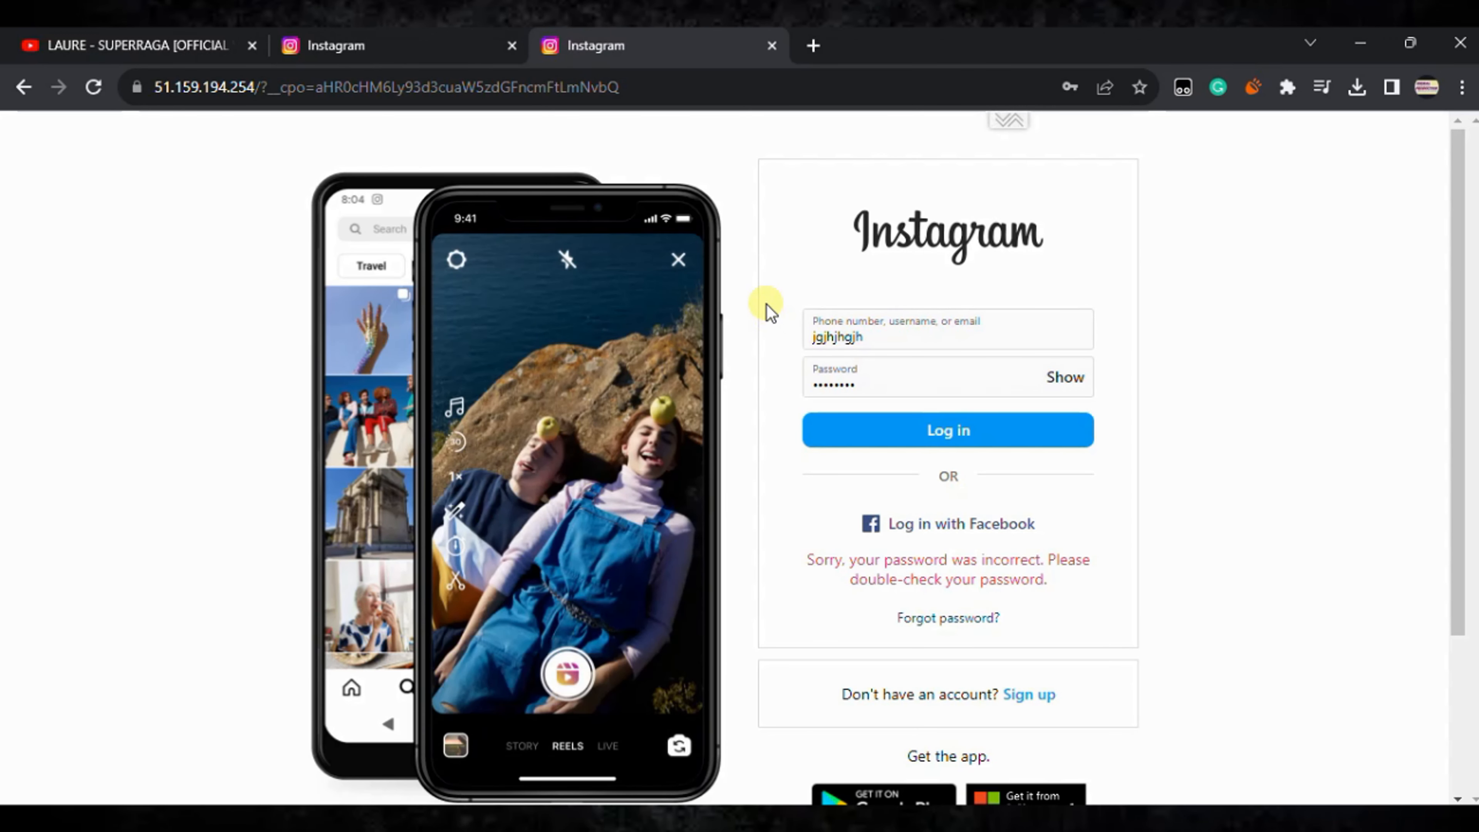
mouse_move(789, 276)
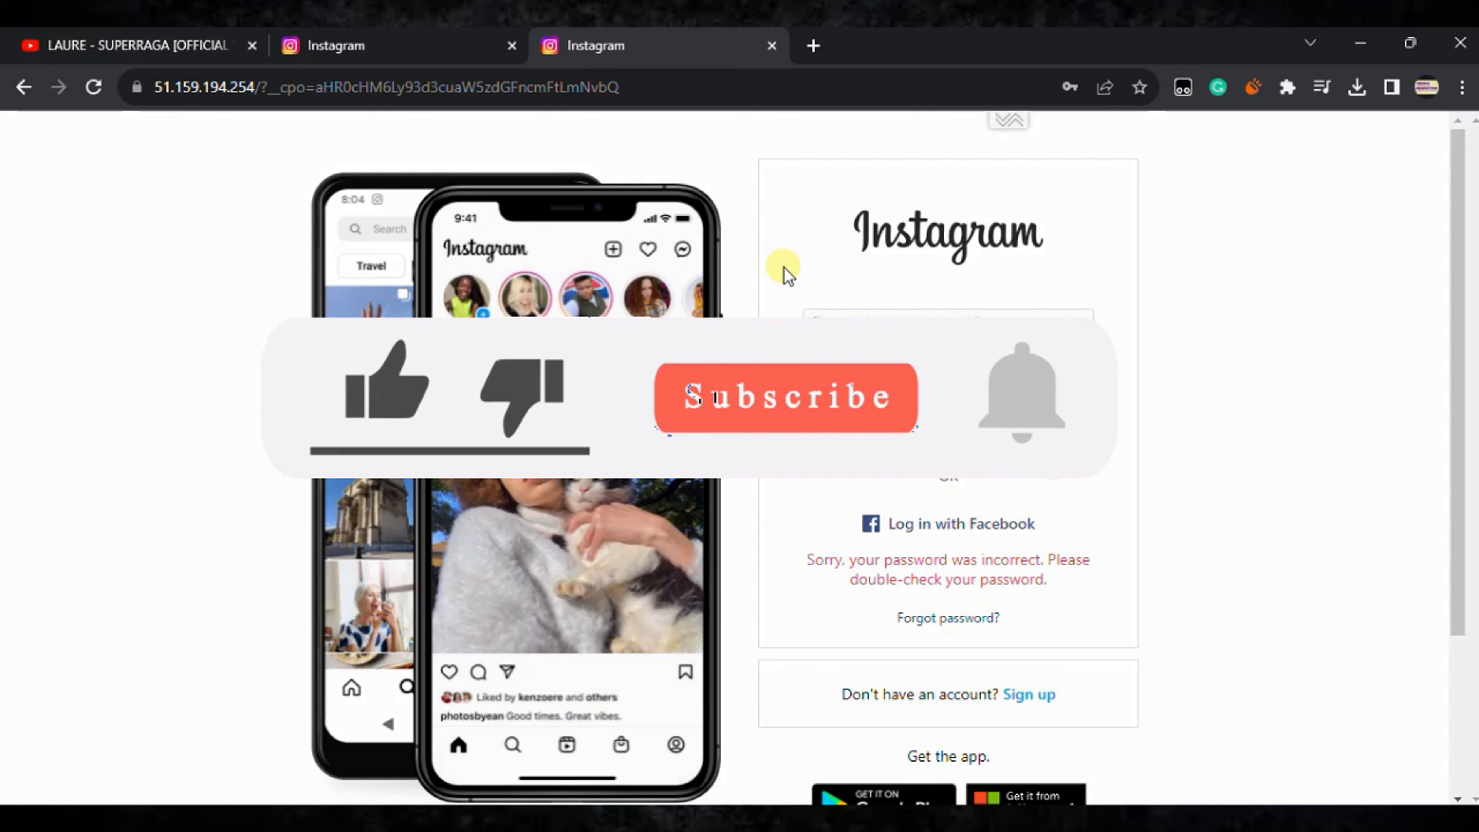
click(385, 388)
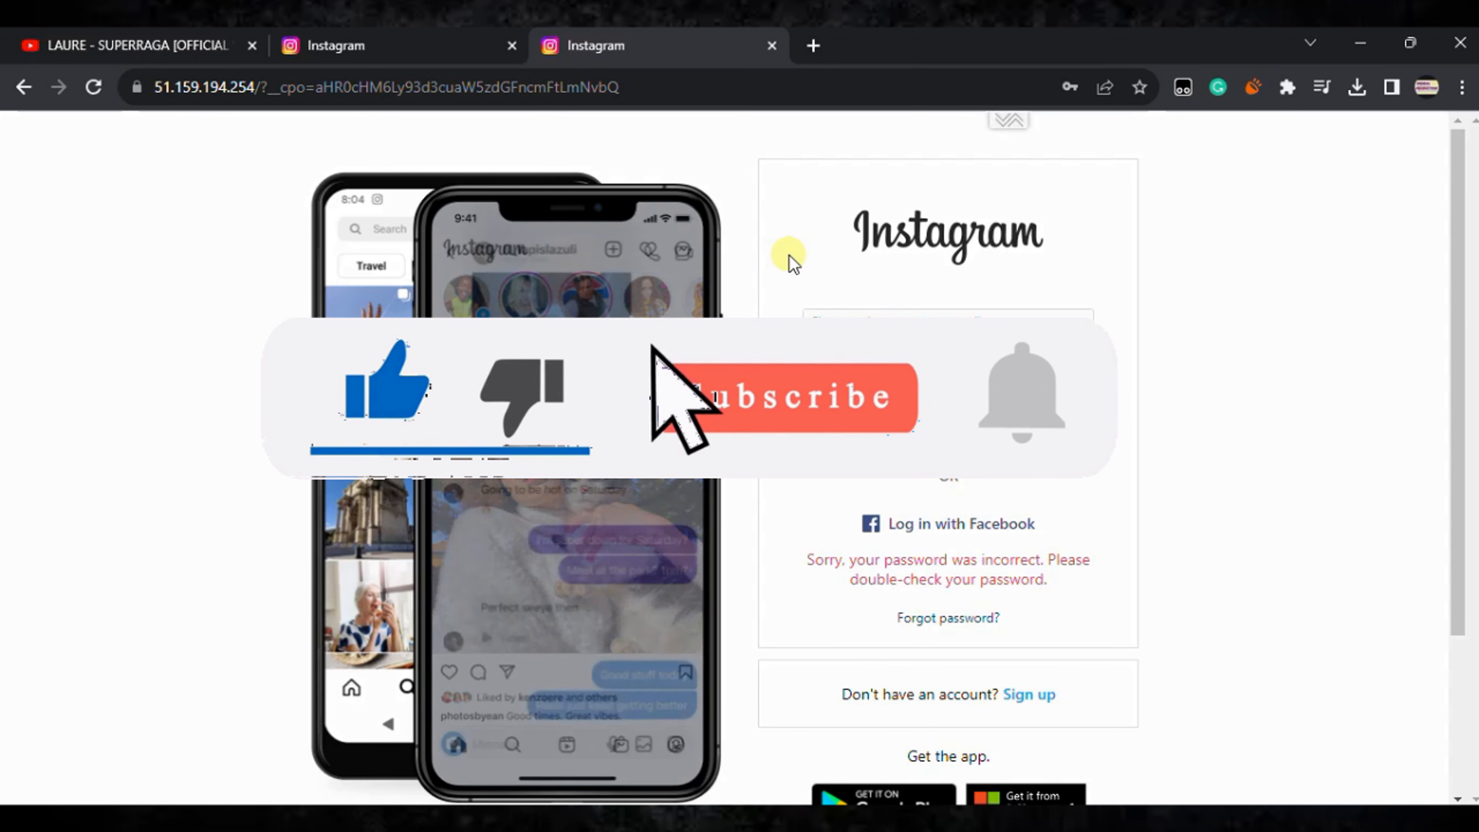